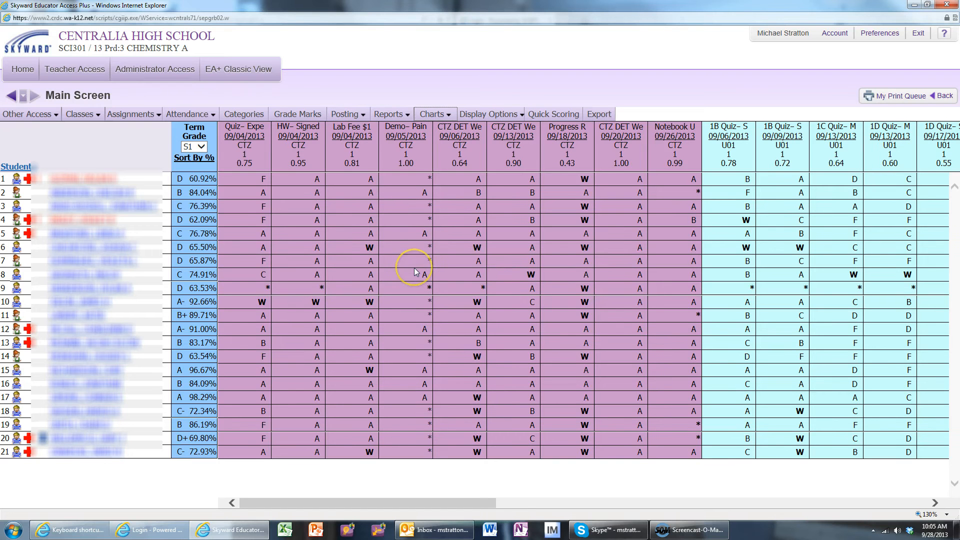
pyautogui.moveTo(478, 195)
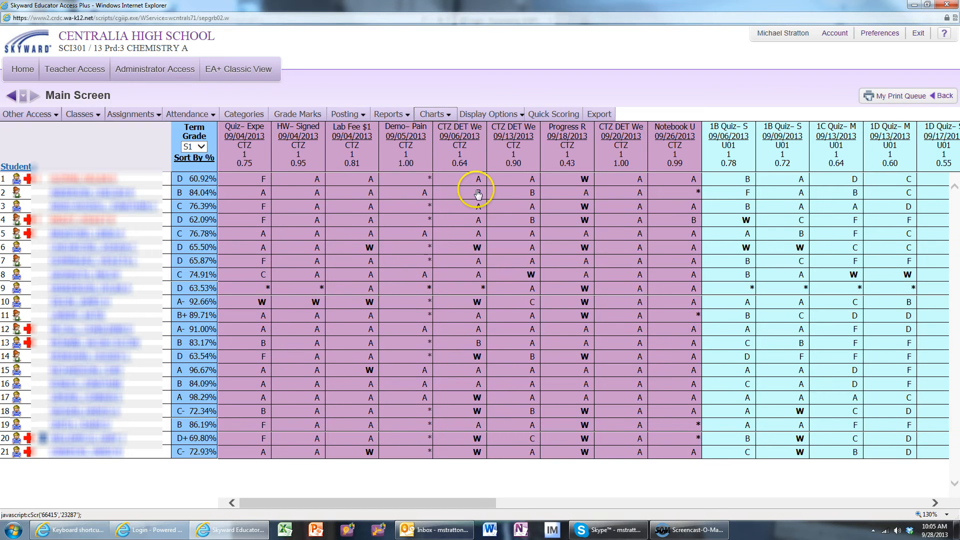
pyautogui.moveTo(323, 209)
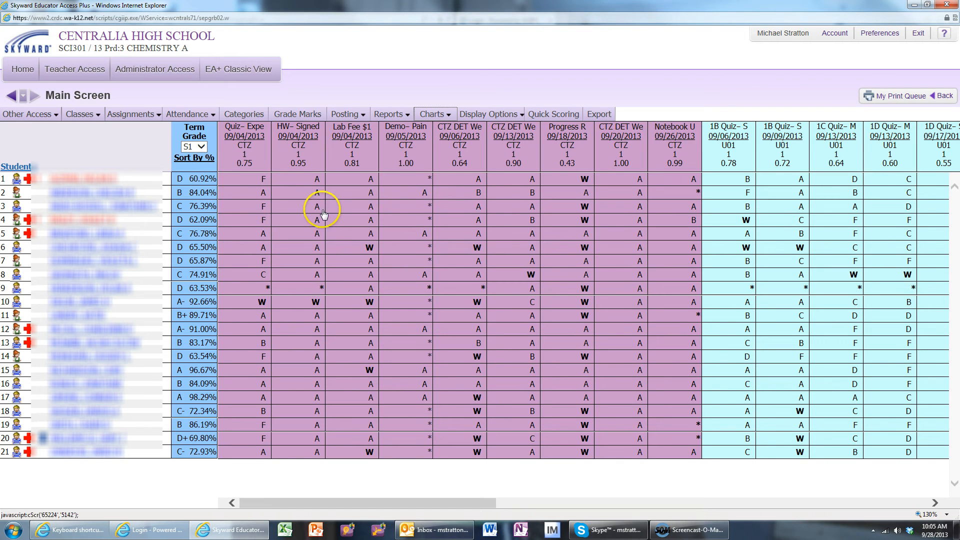
pyautogui.moveTo(459, 206)
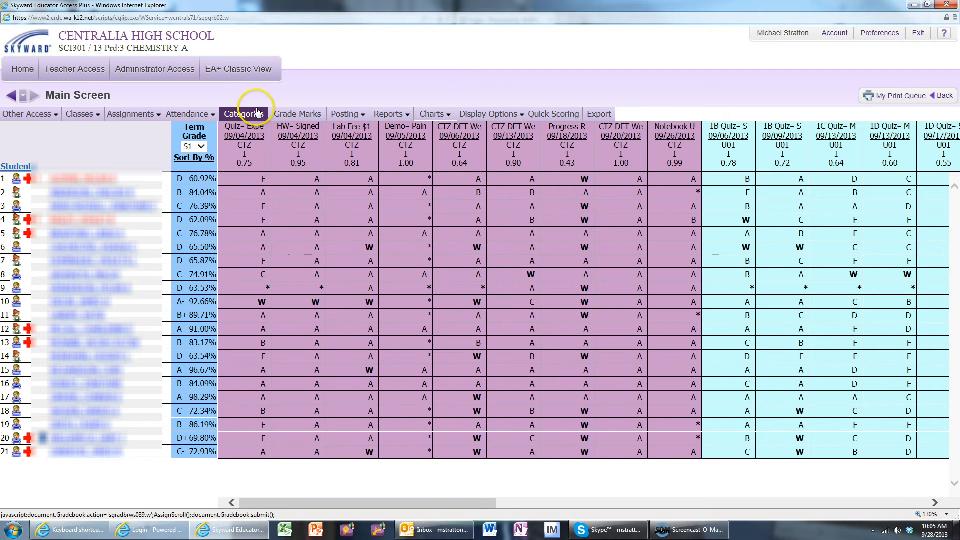
# Show Category Maintenance listing Citizenship and Units 1-6 with total-points scoring
pyautogui.click(238, 114)
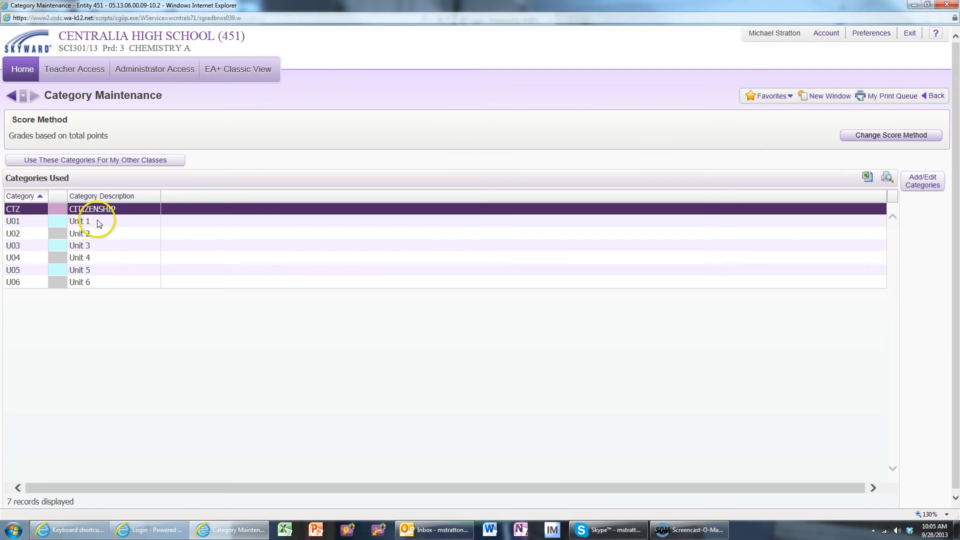
pyautogui.moveTo(26, 236)
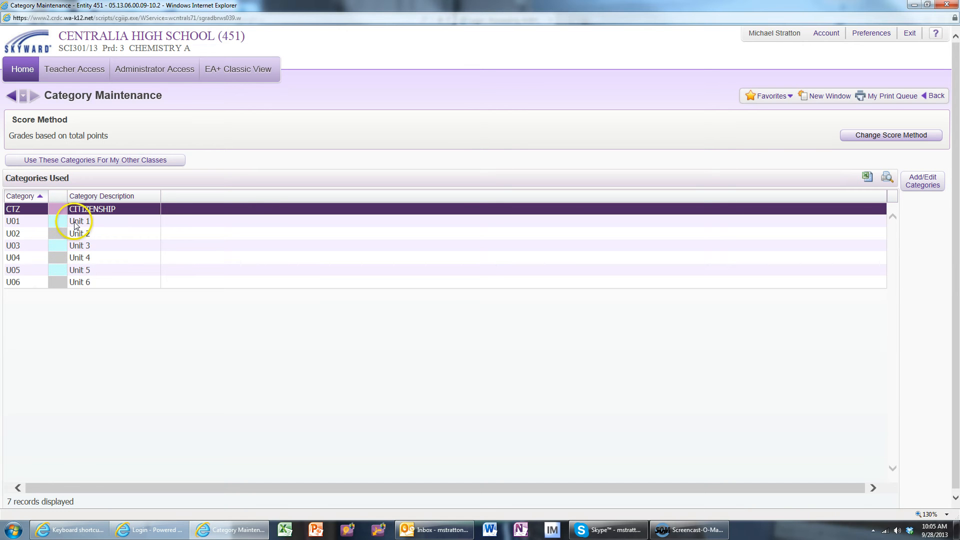
pyautogui.moveTo(59, 234)
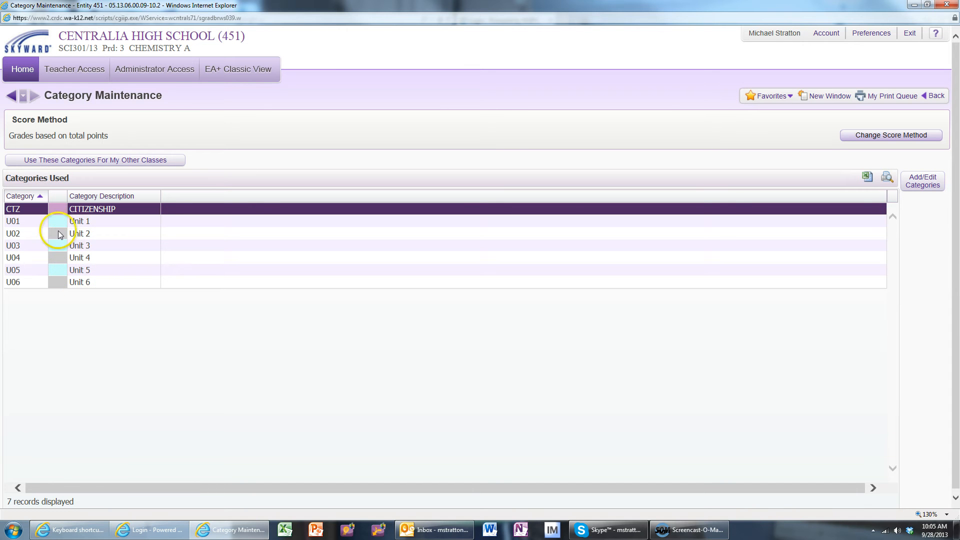
pyautogui.moveTo(75, 242)
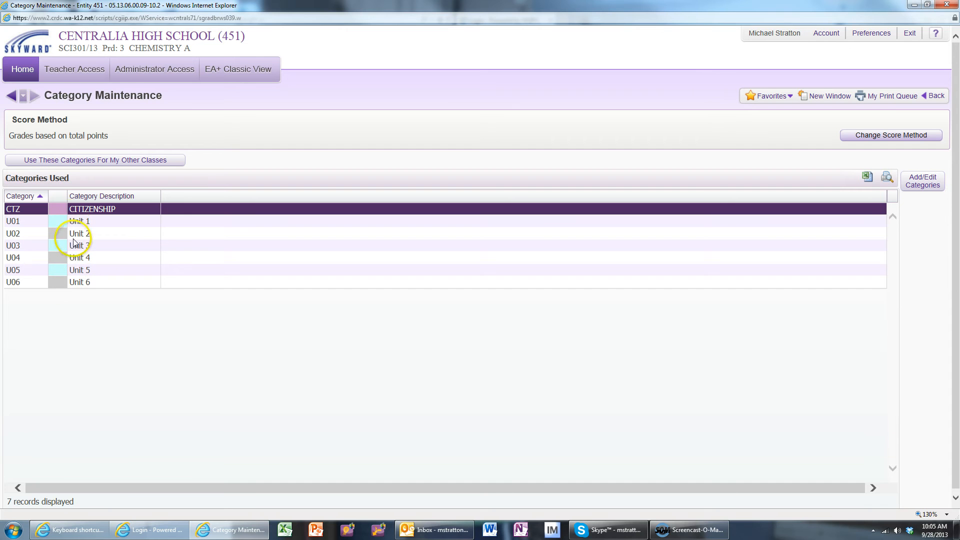
pyautogui.moveTo(88, 256)
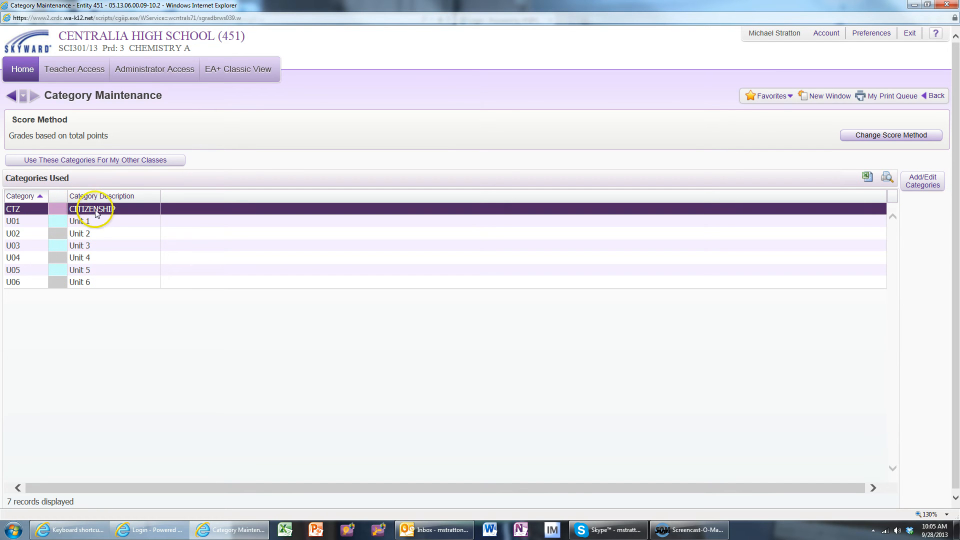
pyautogui.moveTo(148, 217)
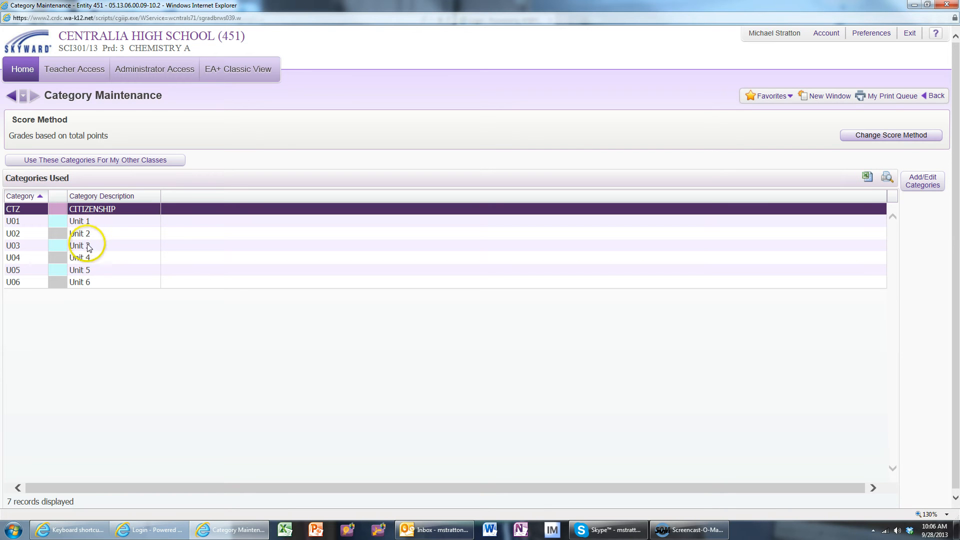
pyautogui.moveTo(96, 228)
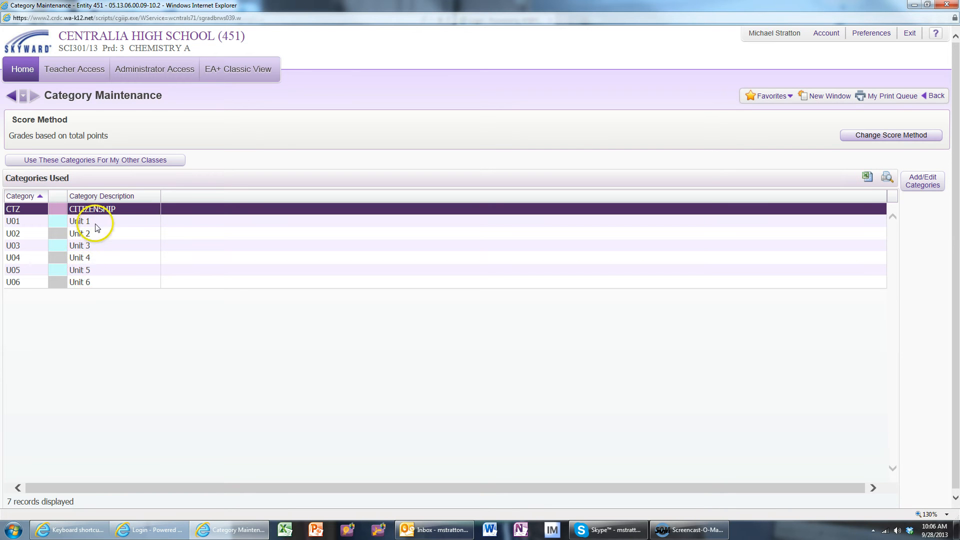
pyautogui.moveTo(77, 209)
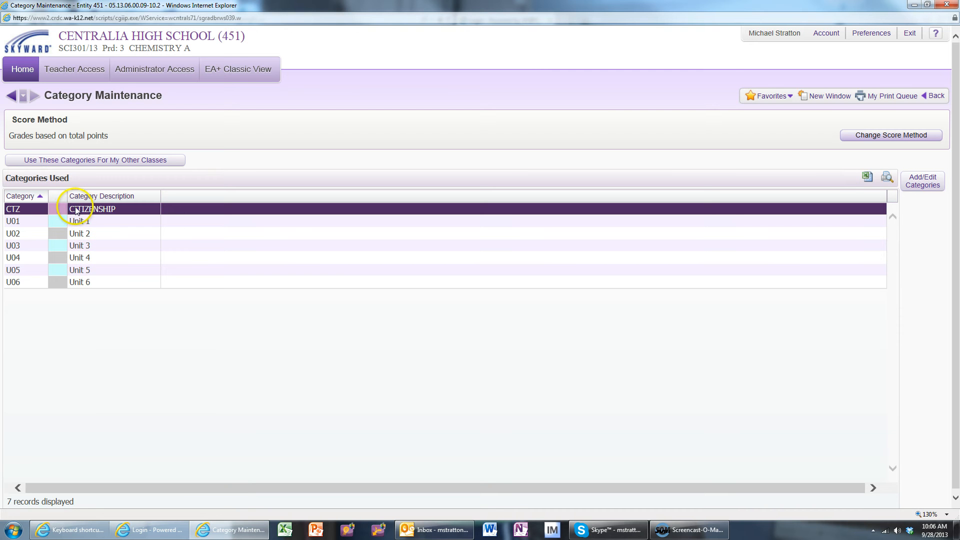
pyautogui.moveTo(311, 253)
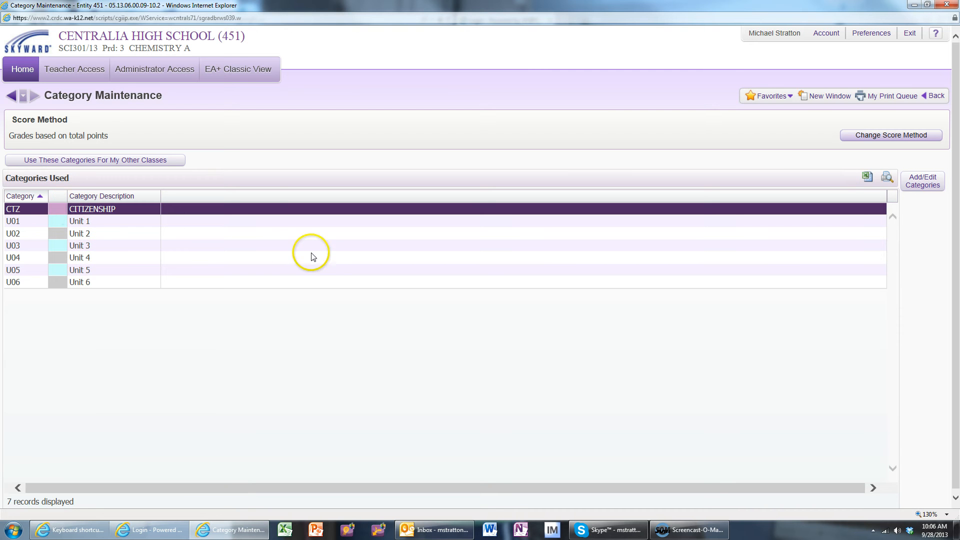
pyautogui.moveTo(597, 227)
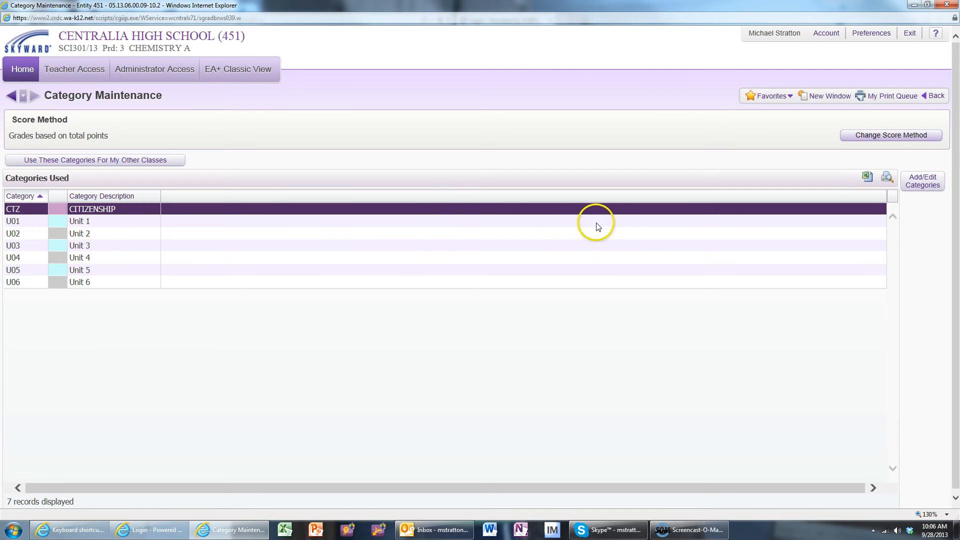
pyautogui.moveTo(911, 106)
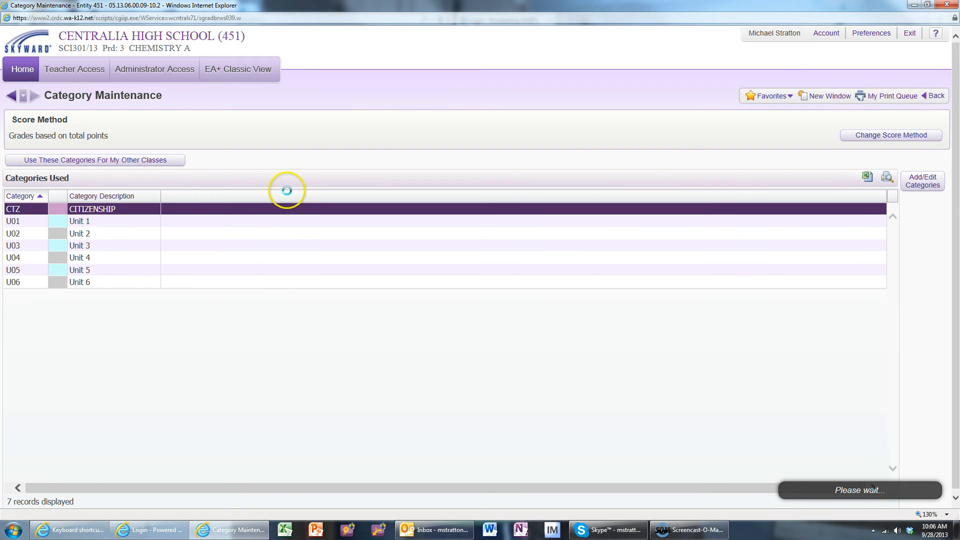
# Leave Category Maintenance for the Main Screen gradebook with all student grades
pyautogui.click(935, 96)
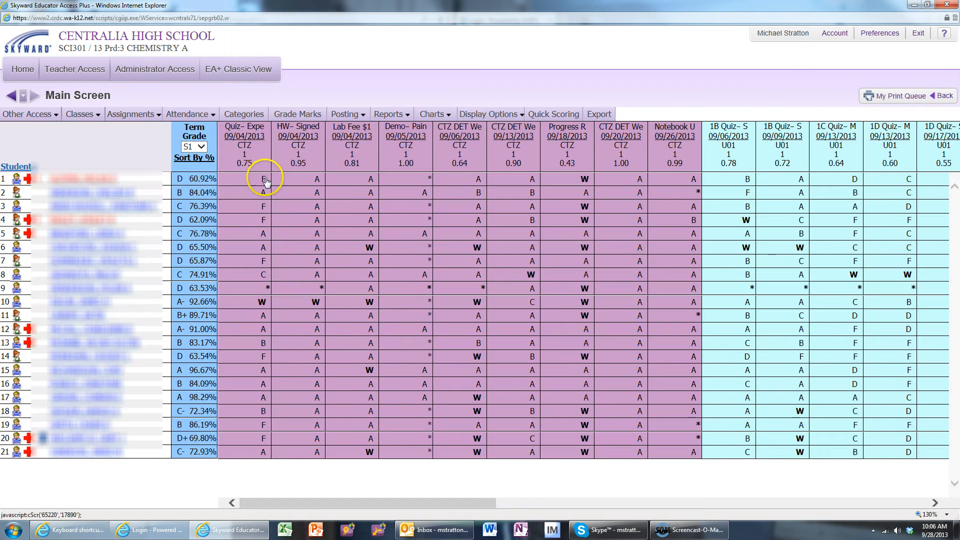
pyautogui.moveTo(308, 173)
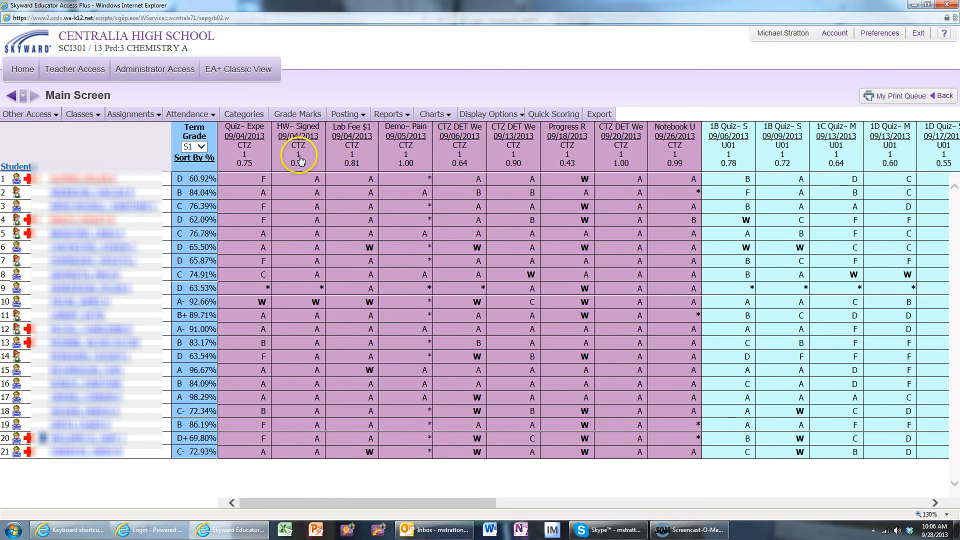
pyautogui.moveTo(370, 179)
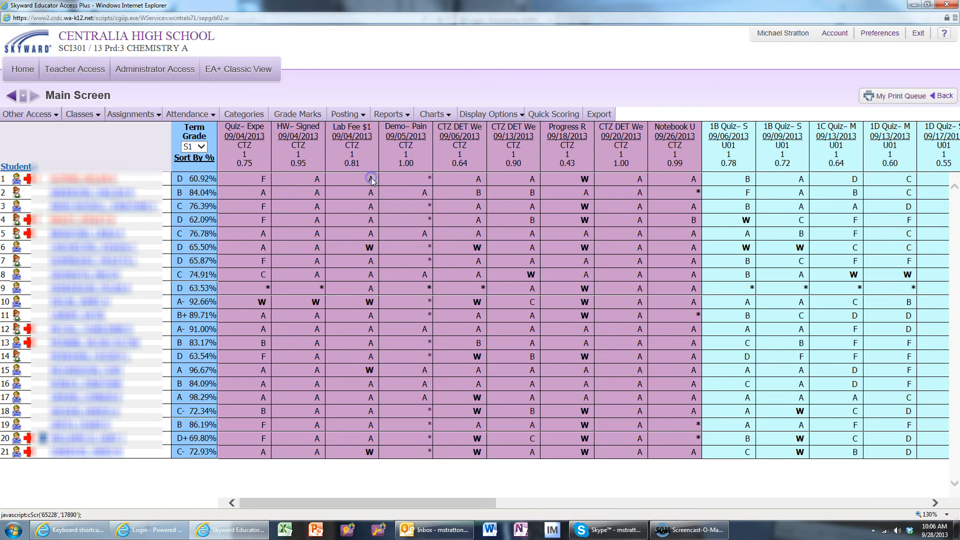
pyautogui.moveTo(530, 179)
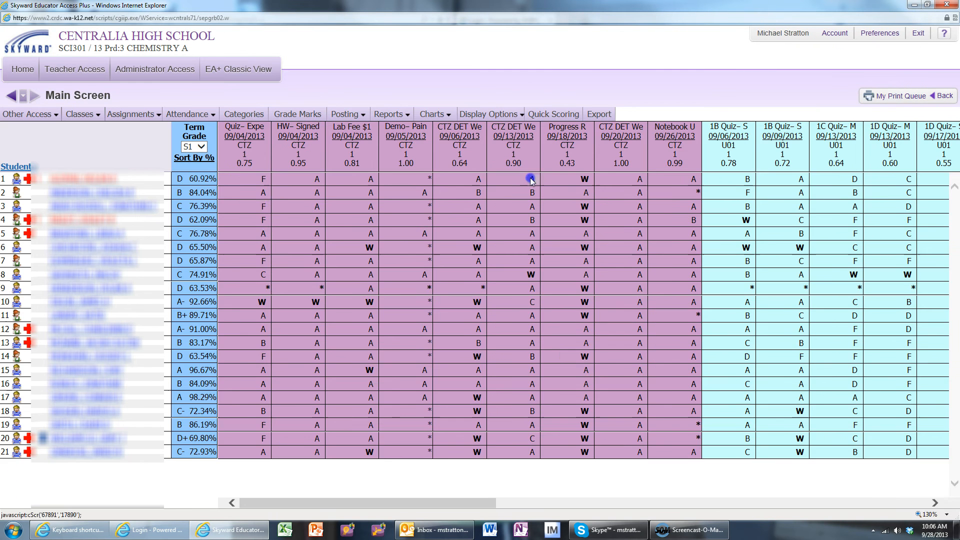
# View Score Entry for CTZ DET Week #2 (Measure) from the 09/13/2013 column, then back out
pyautogui.click(531, 179)
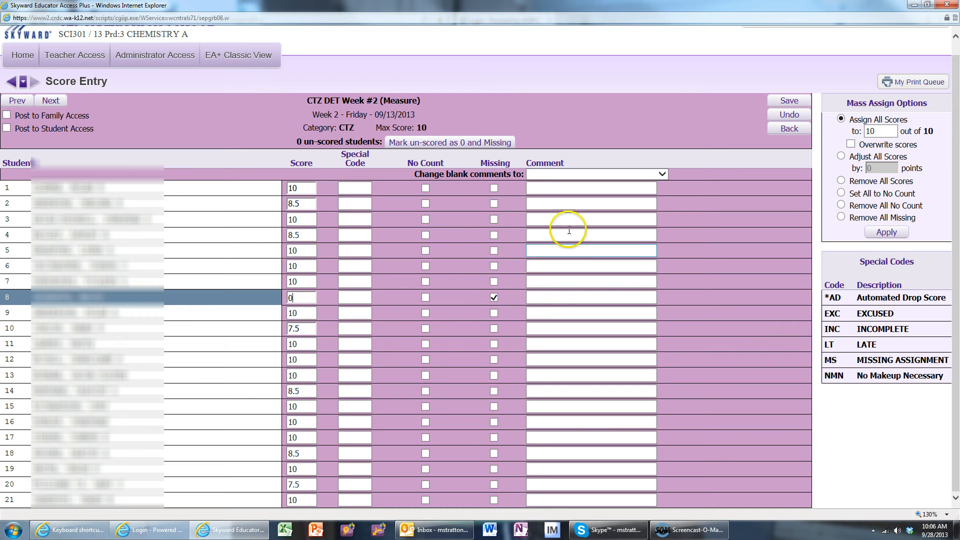
pyautogui.moveTo(739, 170)
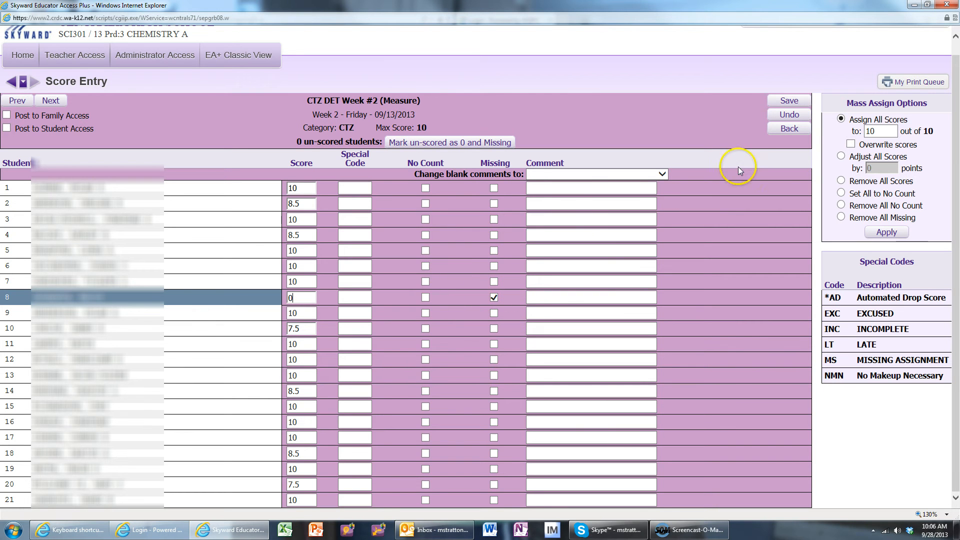
pyautogui.moveTo(789, 128)
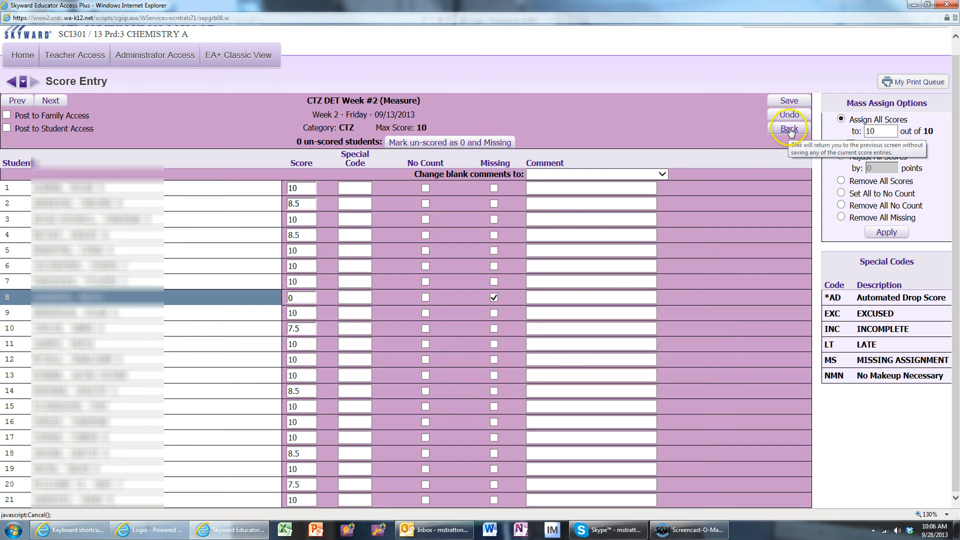
pyautogui.click(789, 100)
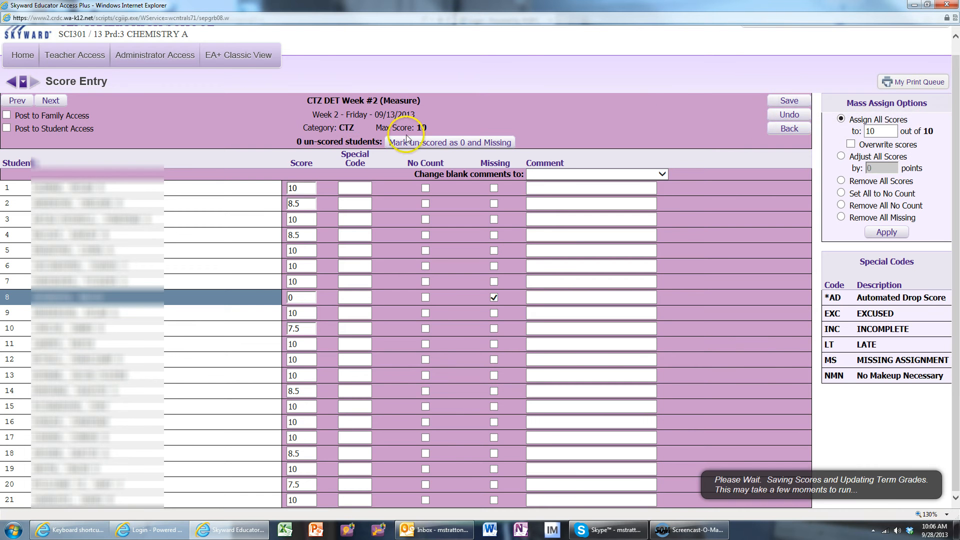
pyautogui.click(788, 100)
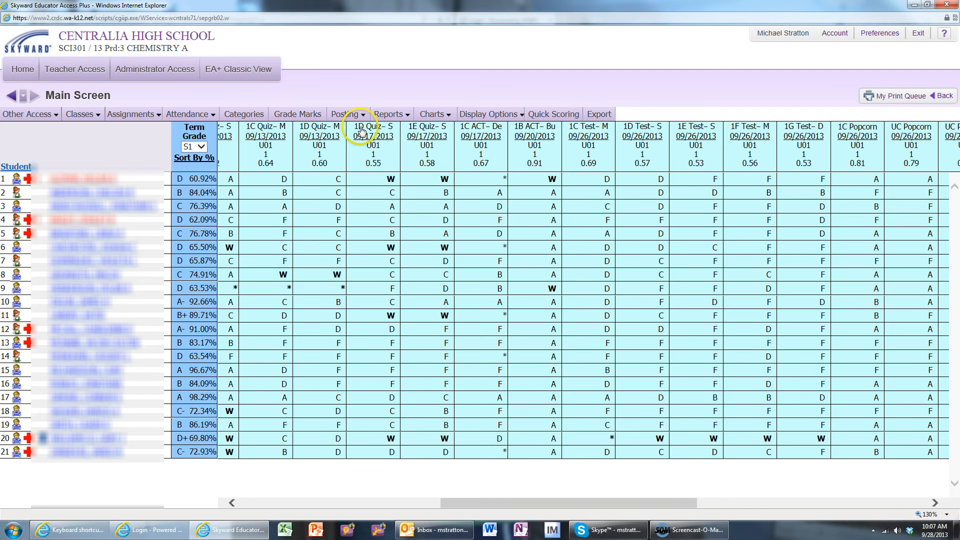
pyautogui.moveTo(370, 135)
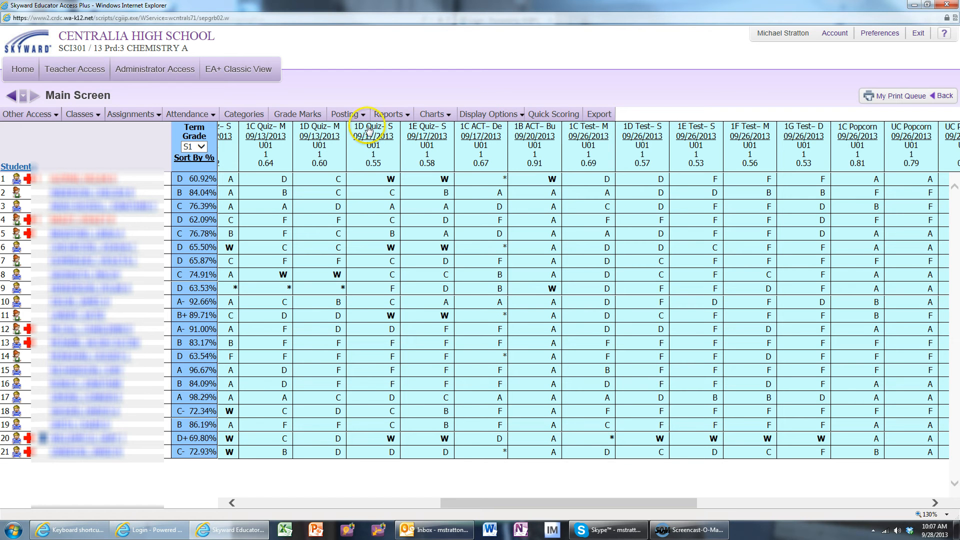
pyautogui.moveTo(537, 397)
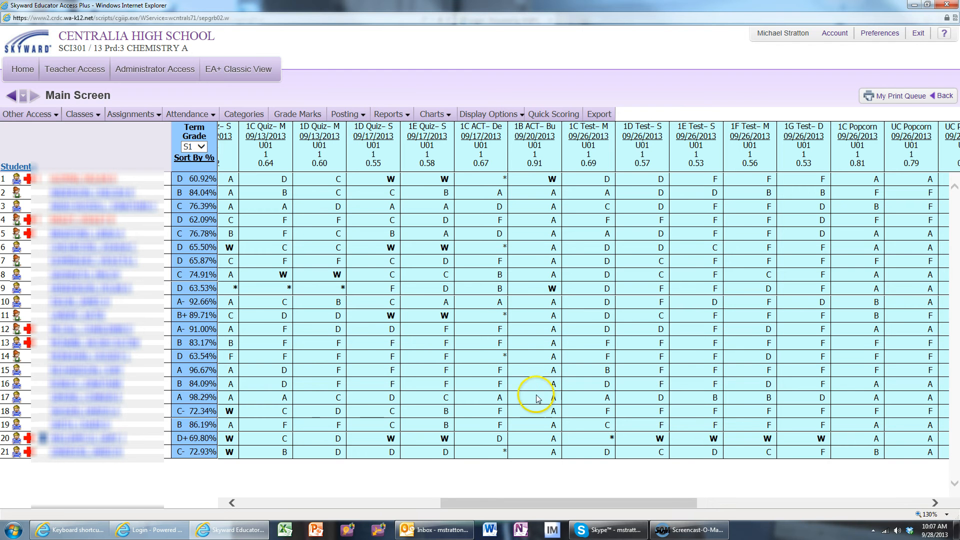
pyautogui.moveTo(360, 234)
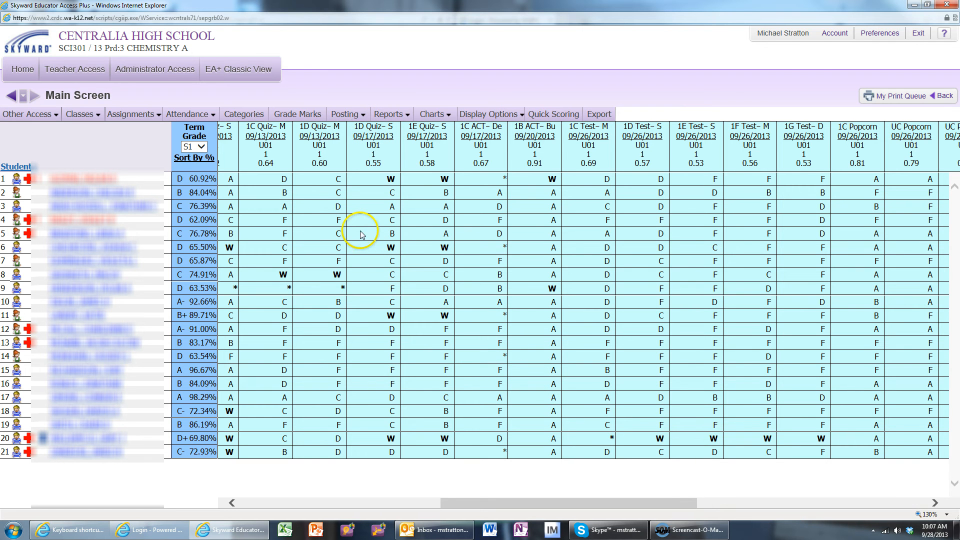
pyautogui.moveTo(335, 318)
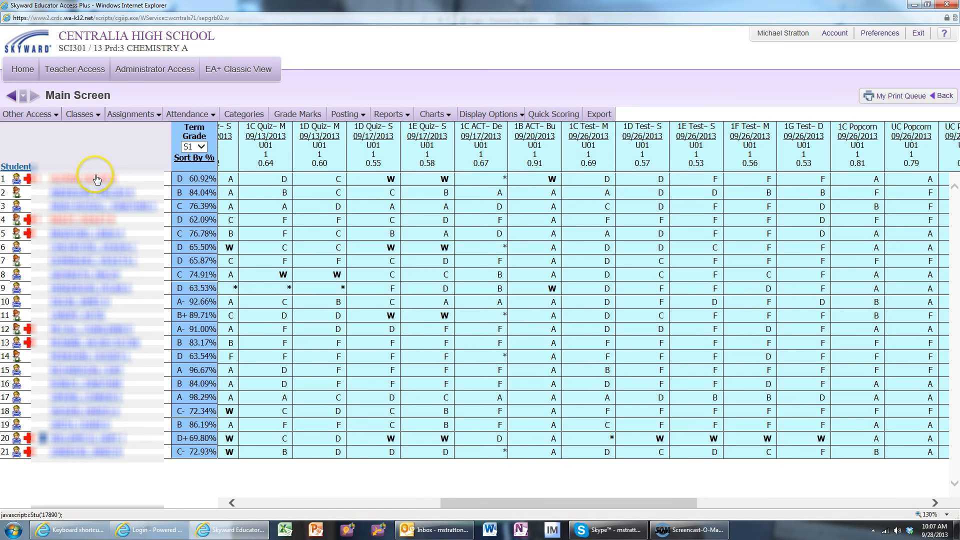
pyautogui.moveTo(94, 306)
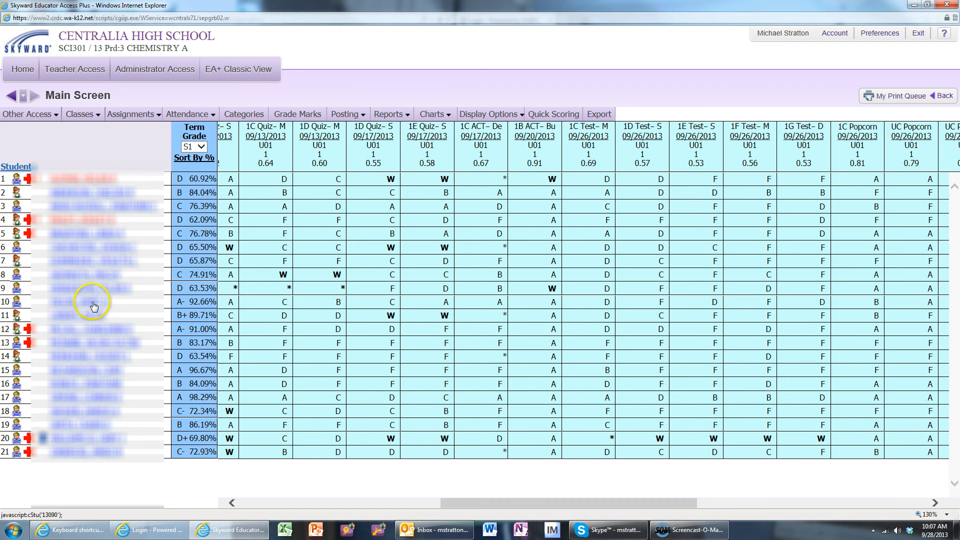
# Show the 92.66% student's assignments via Student Options, sorted ascending by Description
pyautogui.click(94, 301)
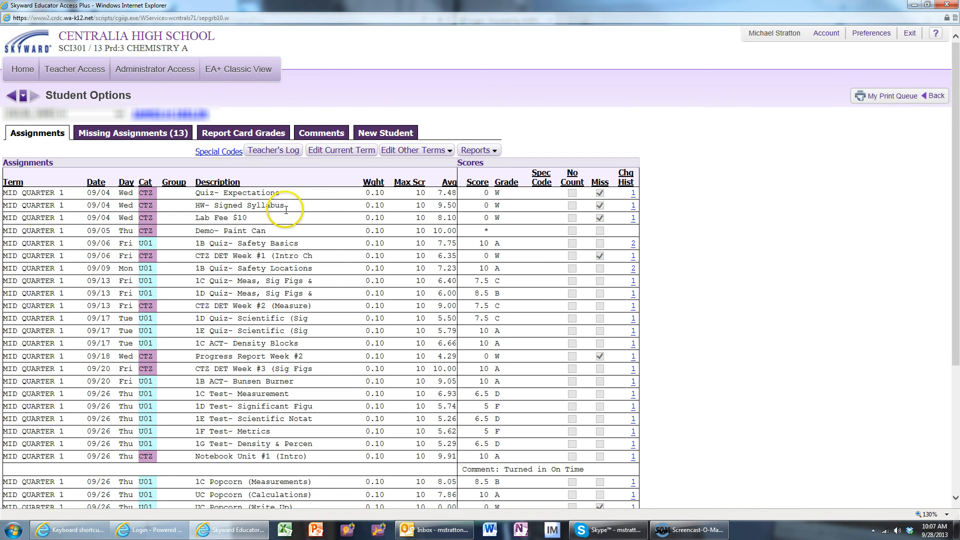
pyautogui.moveTo(218, 182)
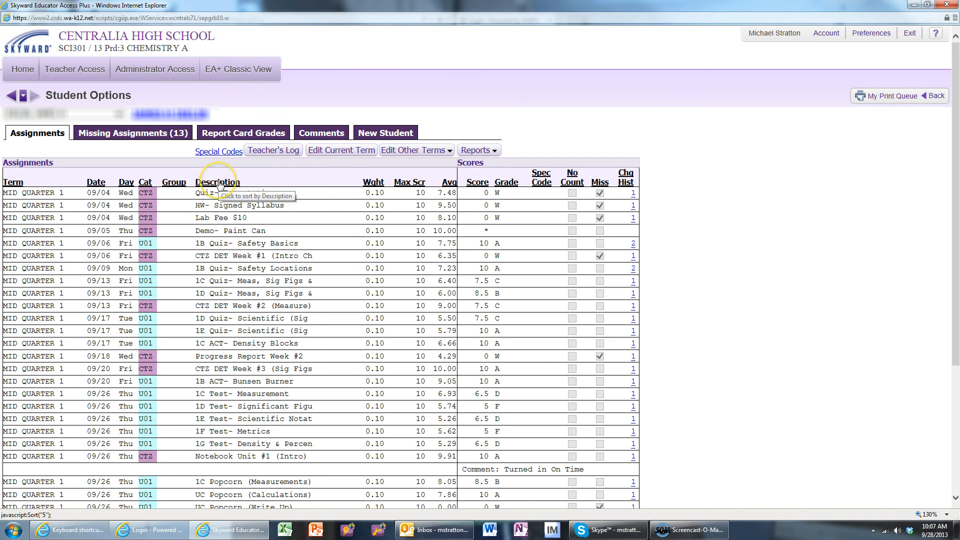
pyautogui.click(216, 182)
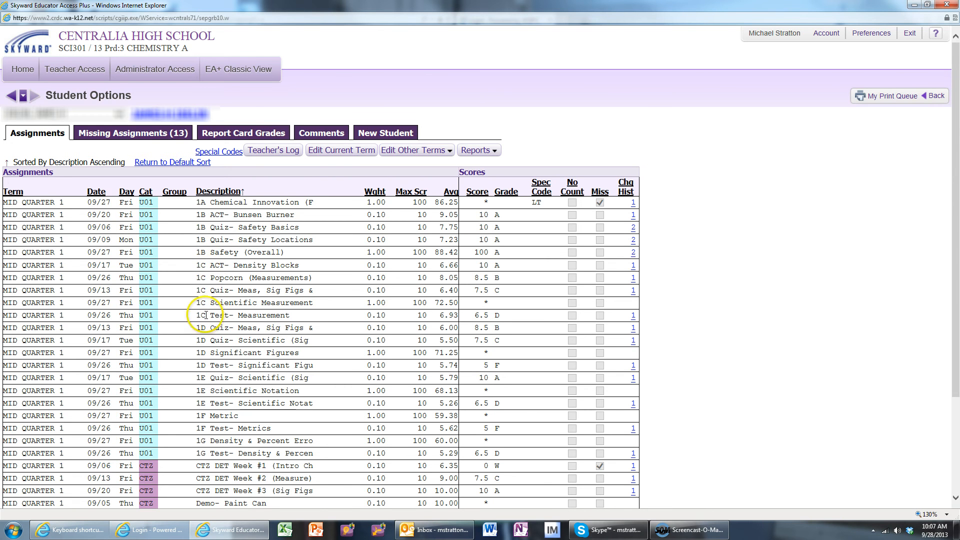
pyautogui.moveTo(205, 377)
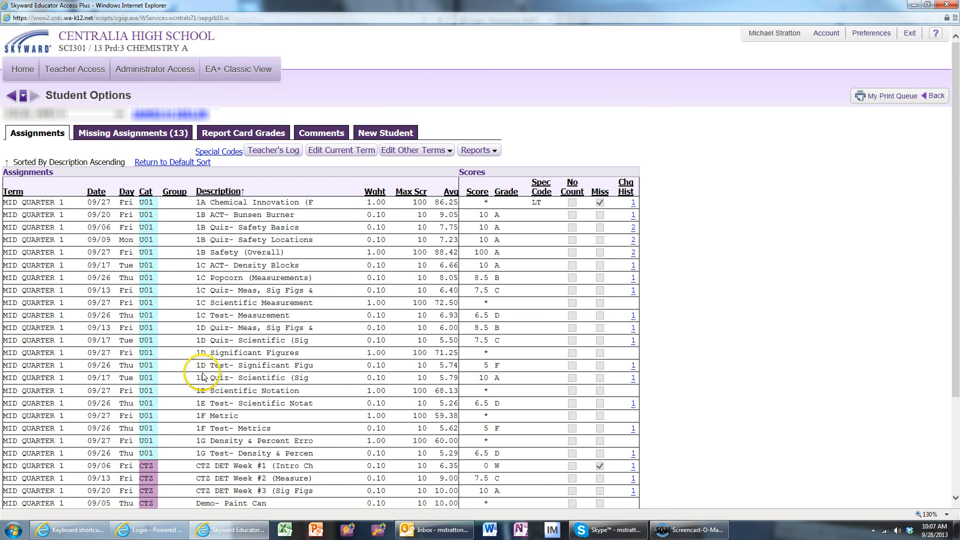
# Enter Edit Current Term mode and select the 1C Scientific Measurement score box
pyautogui.click(341, 150)
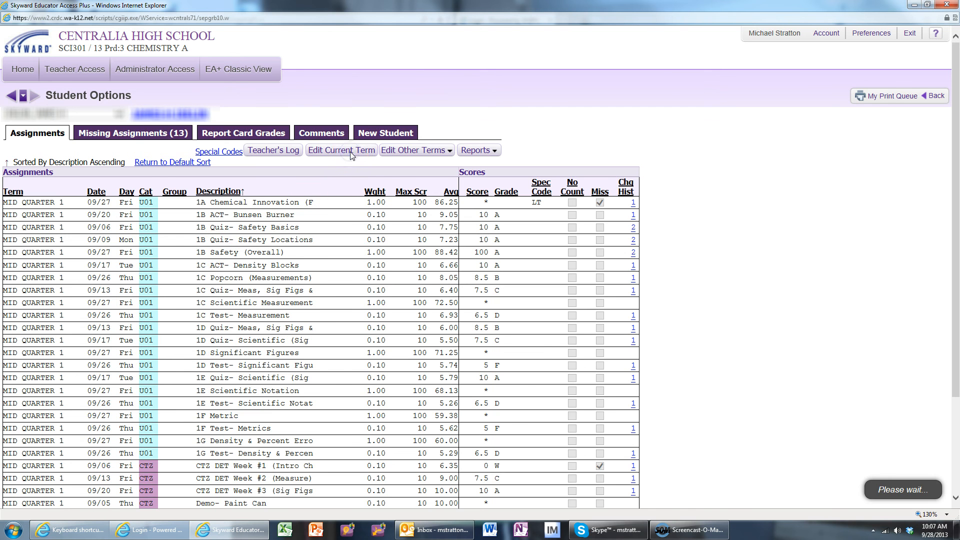
pyautogui.click(341, 150)
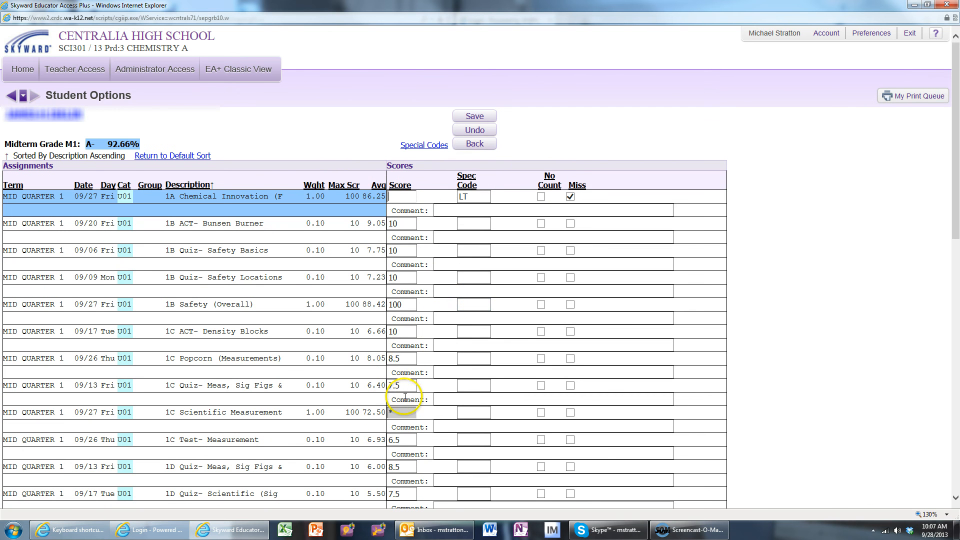
pyautogui.click(401, 412)
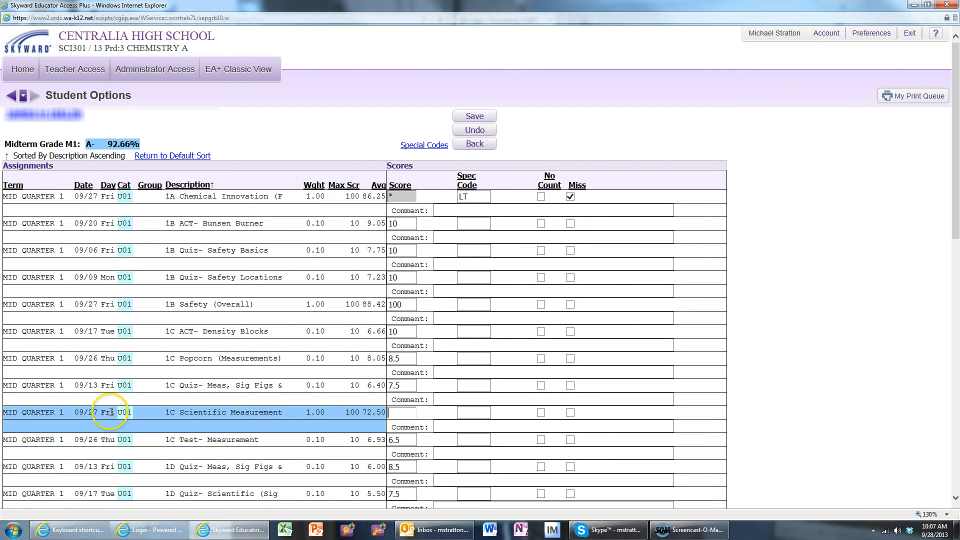
pyautogui.moveTo(159, 421)
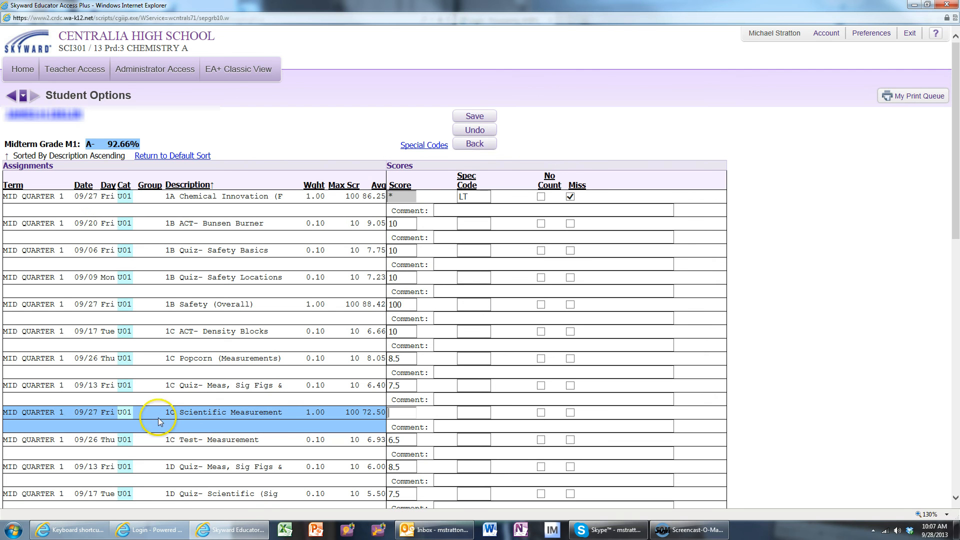
pyautogui.moveTo(196, 331)
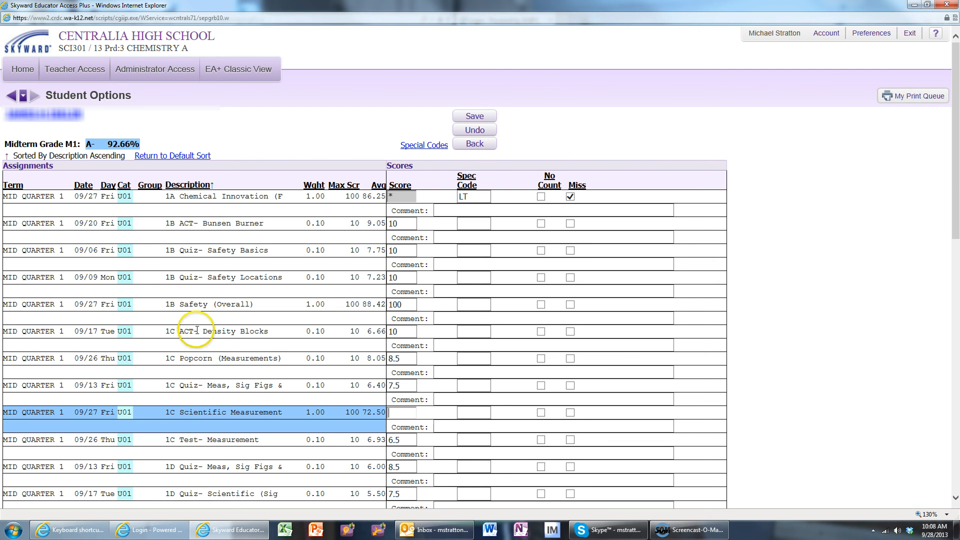
pyautogui.moveTo(217, 331)
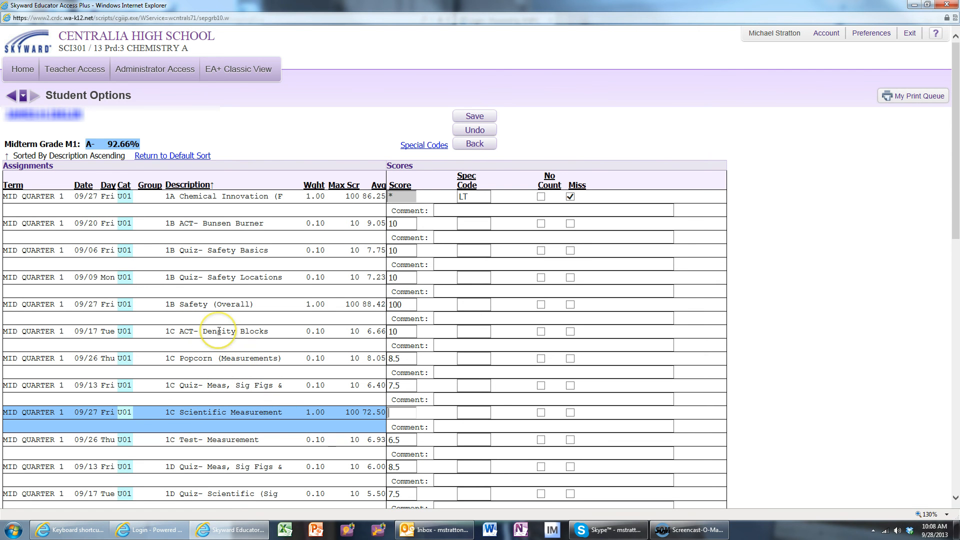
pyautogui.moveTo(219, 388)
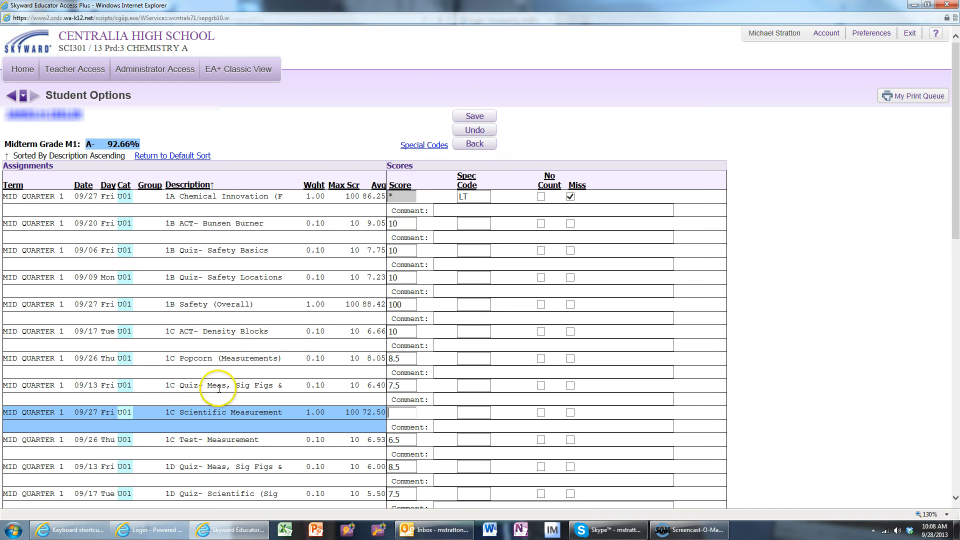
pyautogui.moveTo(173, 451)
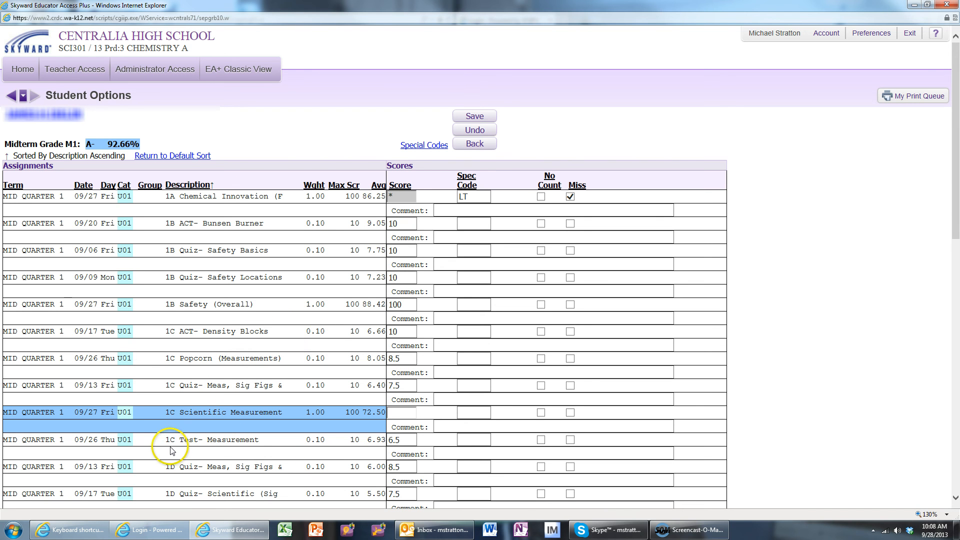
pyautogui.moveTo(171, 358)
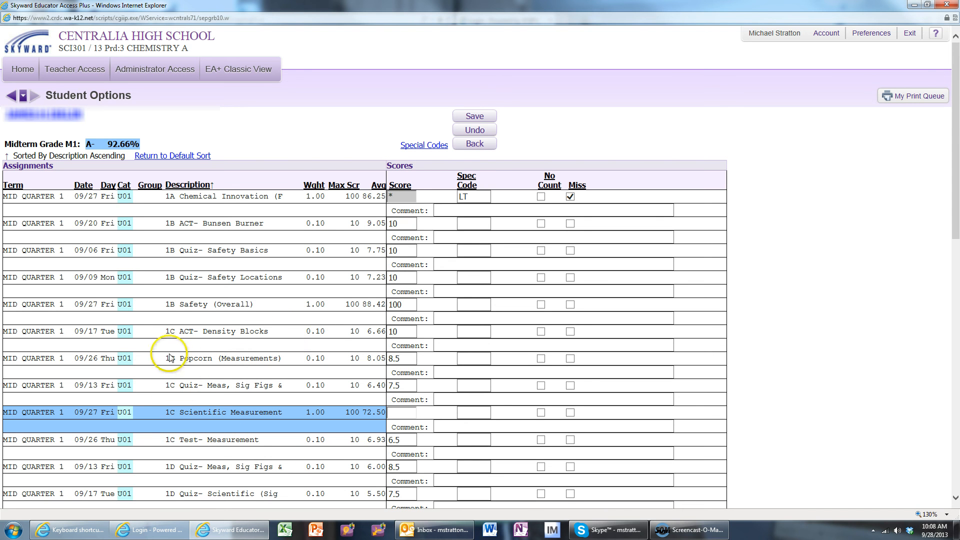
pyautogui.moveTo(176, 332)
pyautogui.write('7')
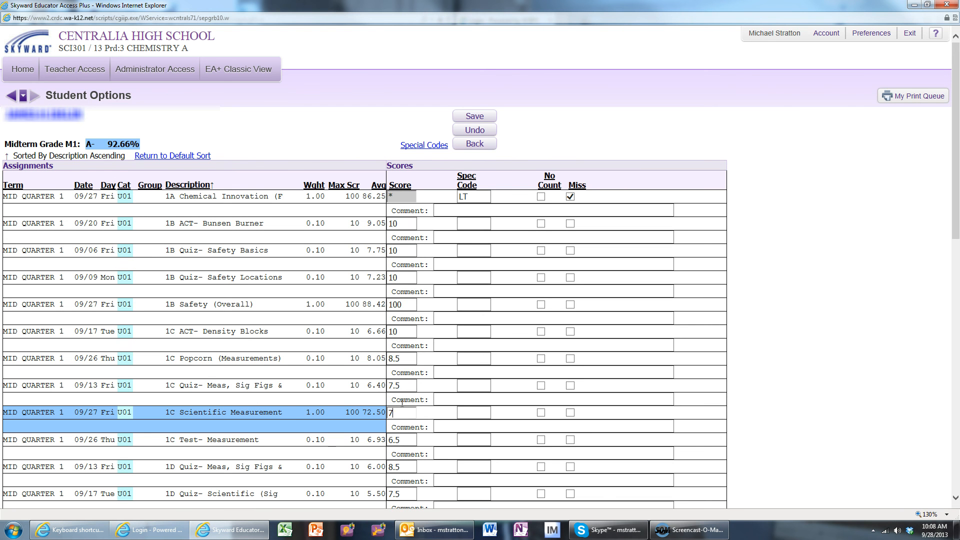
# Set 1C Scientific Measurement to 75 with comment 'Redo Test', dropping the midterm to B 84.78%
pyautogui.write('5')
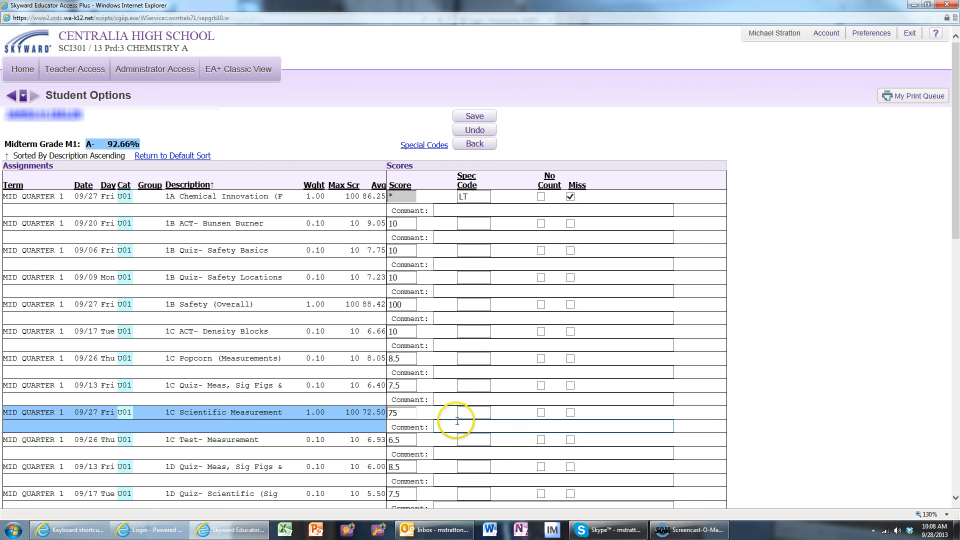
pyautogui.click(551, 427)
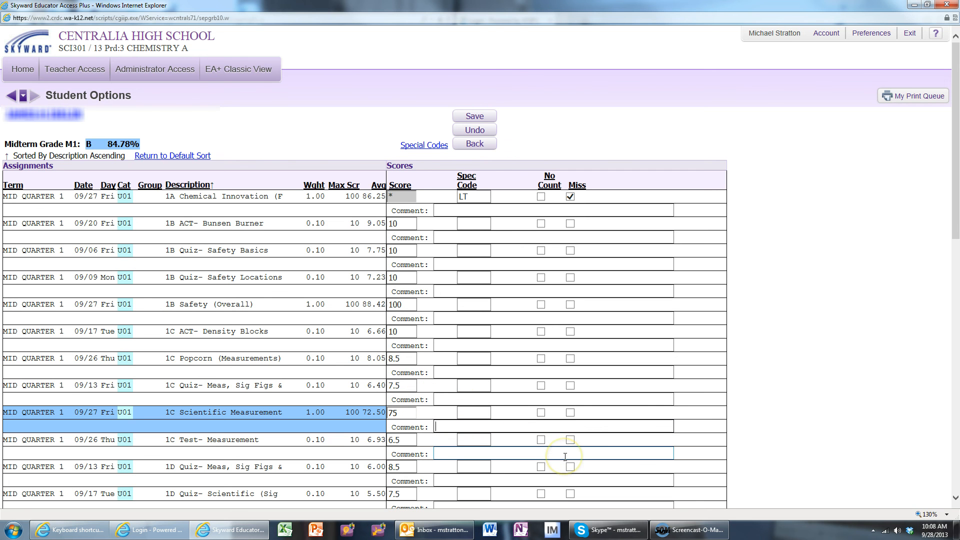
pyautogui.write('Redo Test')
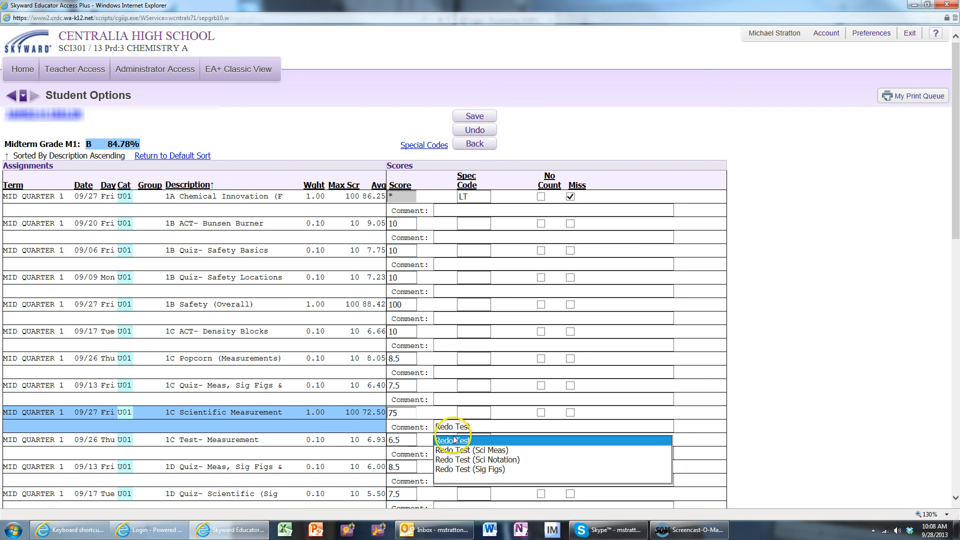
pyautogui.click(452, 439)
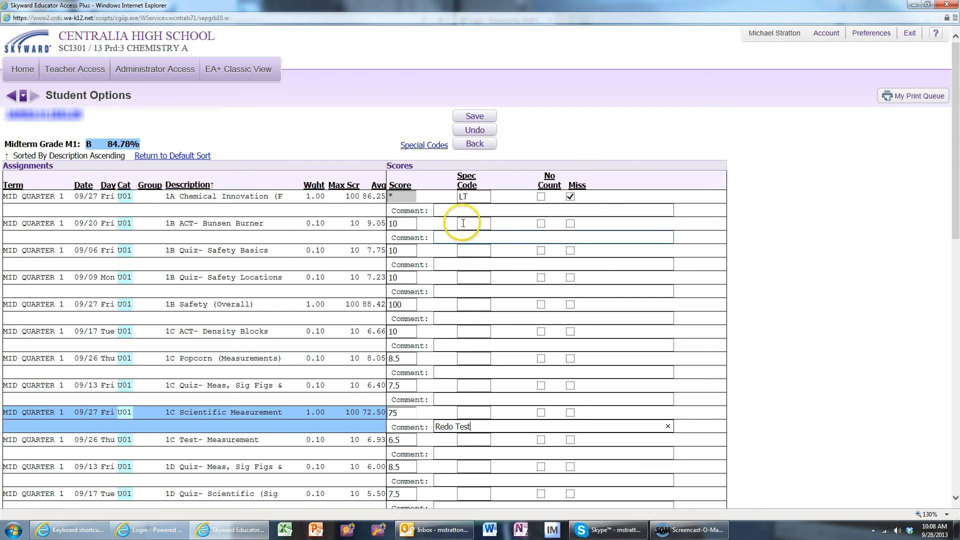
pyautogui.scroll(-3)
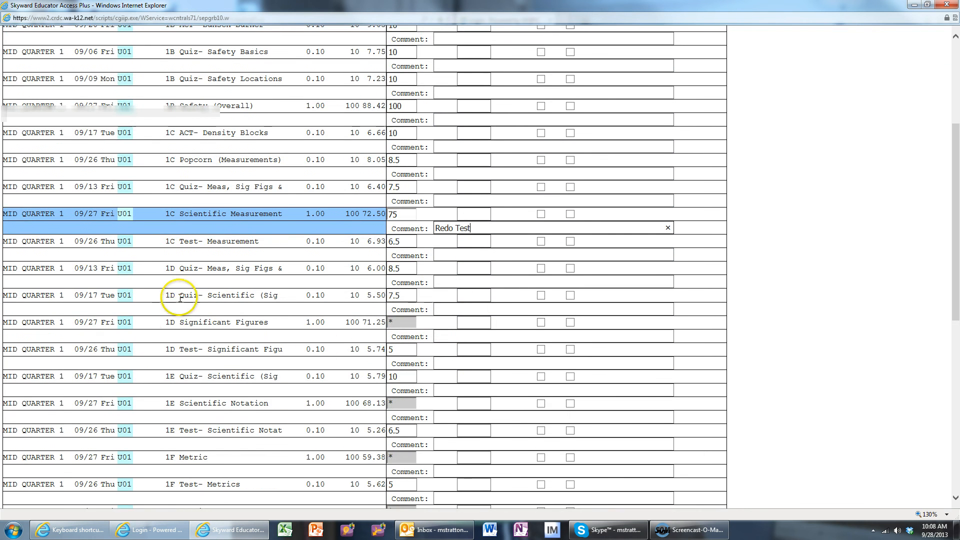
pyautogui.scroll(3)
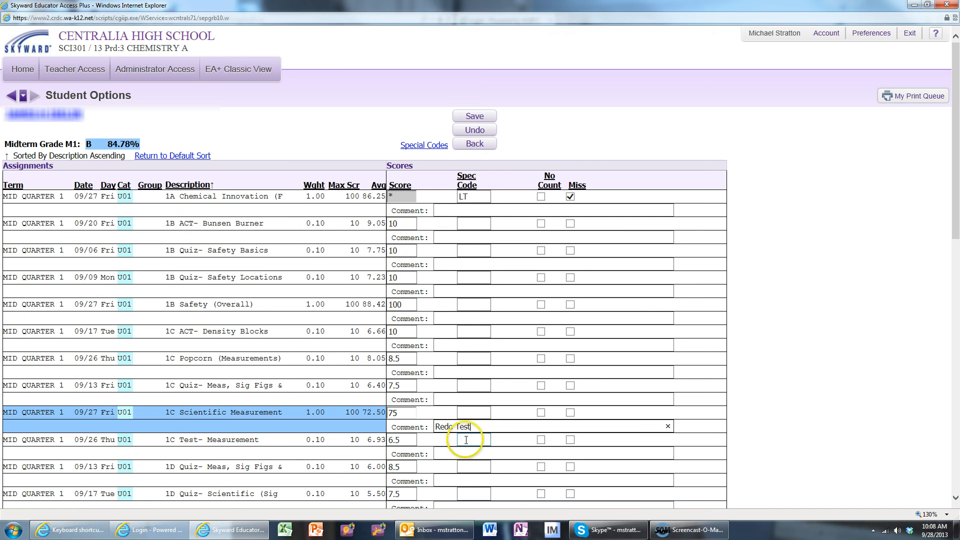
# Save so 1C Scientific Measurement reads 75 C with the Redo Test comment
pyautogui.click(473, 116)
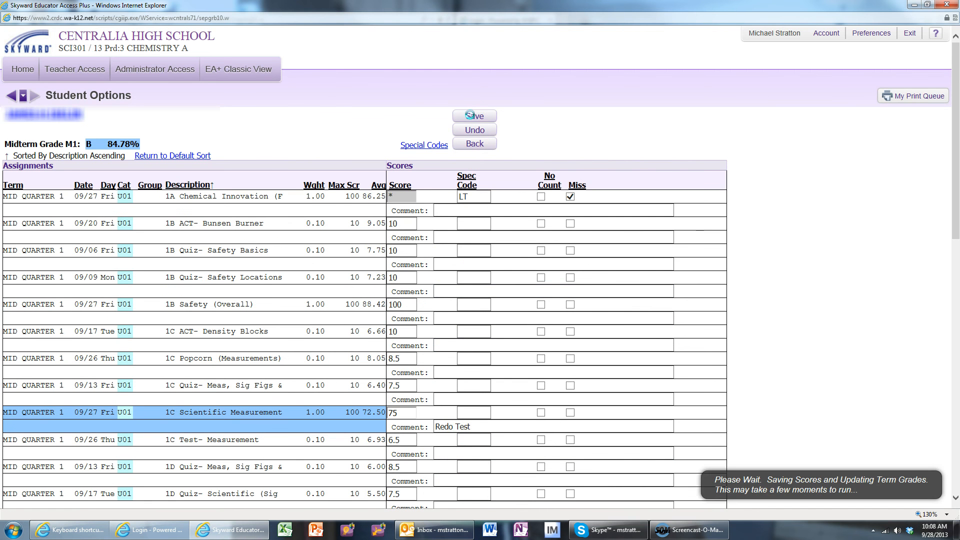
pyautogui.click(473, 116)
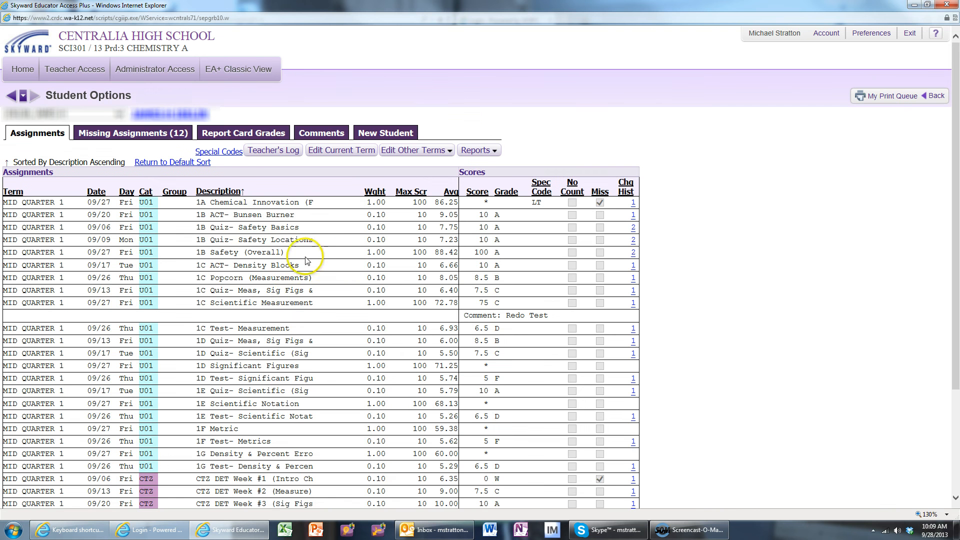
pyautogui.moveTo(124, 94)
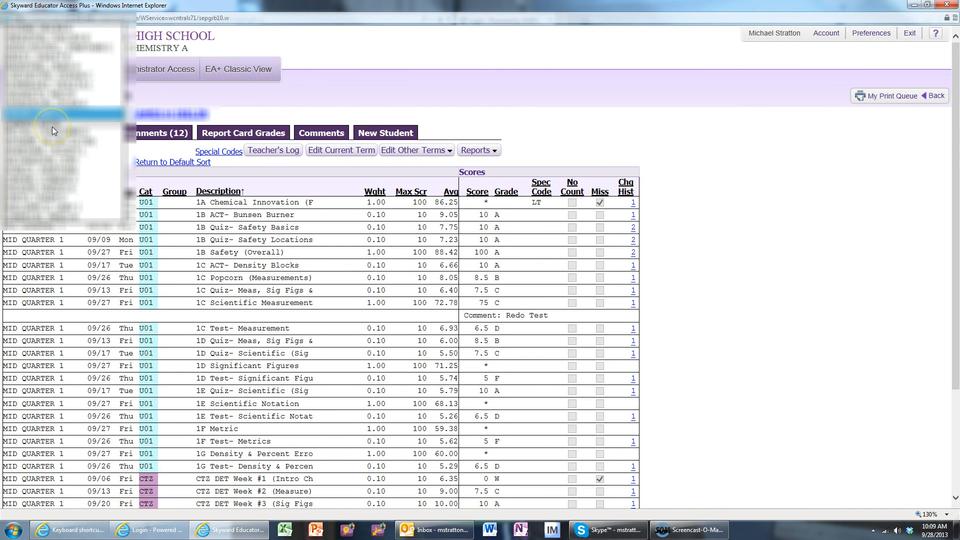
pyautogui.moveTo(557, 165)
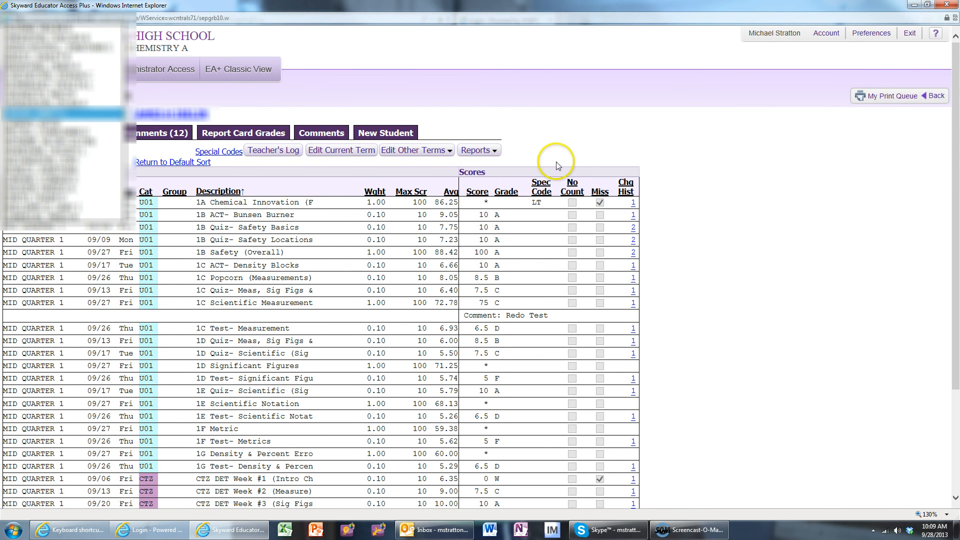